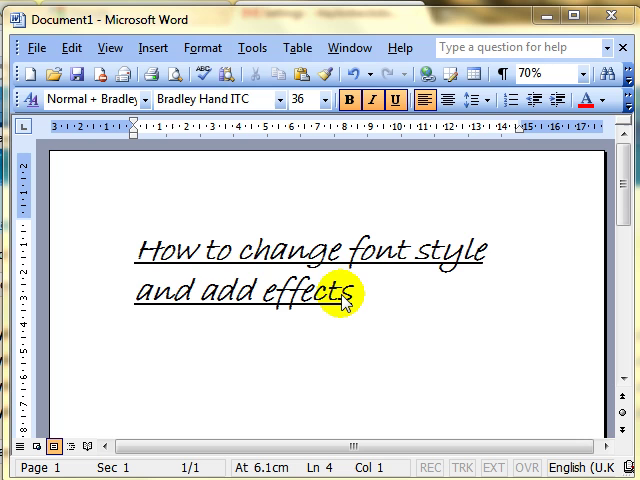
mouse_move(164, 260)
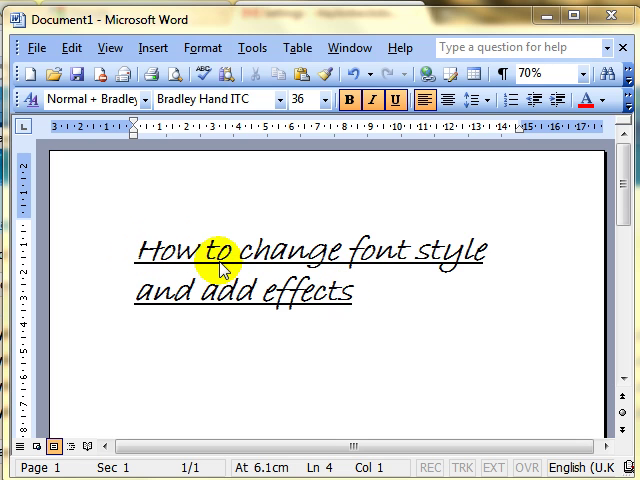
mouse_move(336, 256)
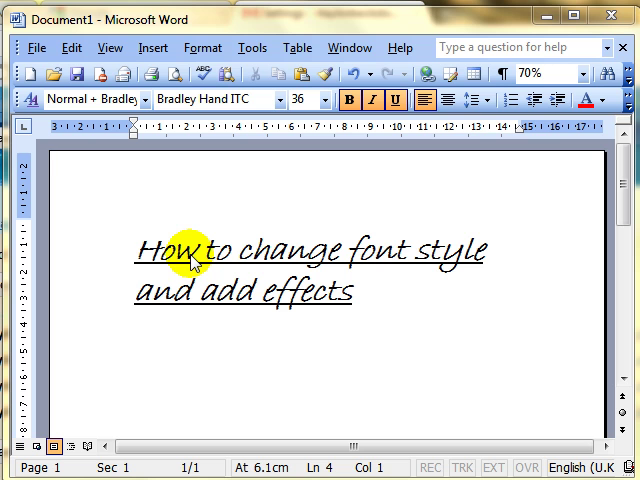
mouse_move(136, 262)
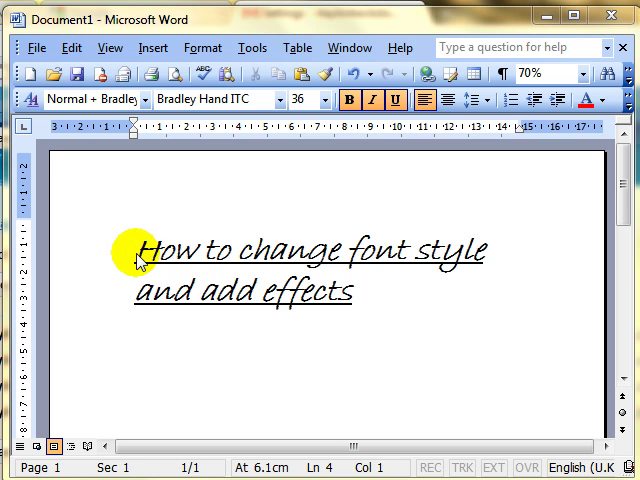
Step: Select the two-line 'How...' heading and search help for 'preview font style'
double_click(164, 252)
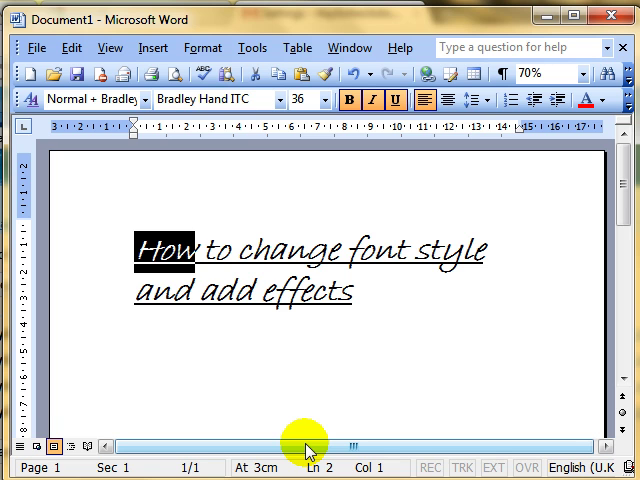
mouse_move(266, 340)
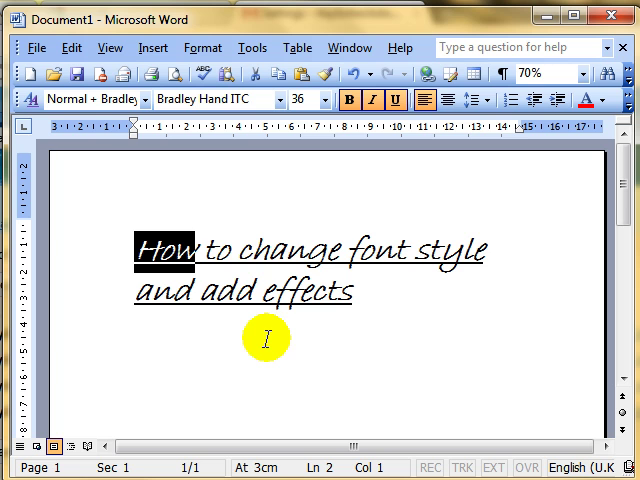
mouse_move(260, 270)
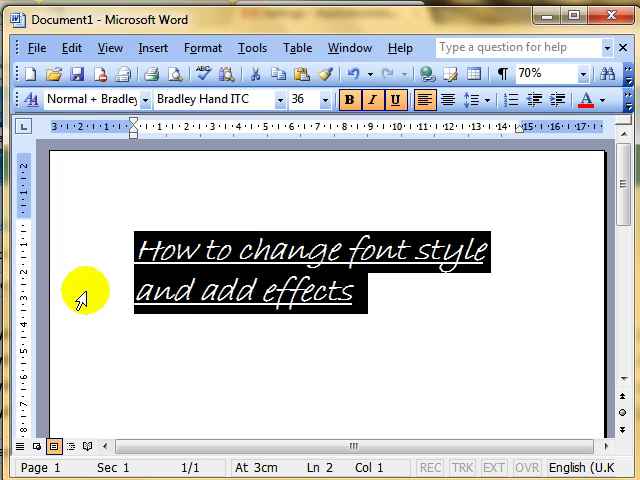
left_click(364, 290)
type("preview font style")
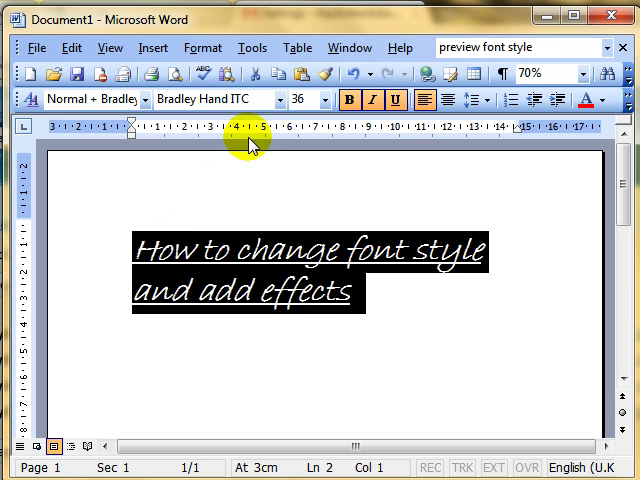
mouse_move(350, 98)
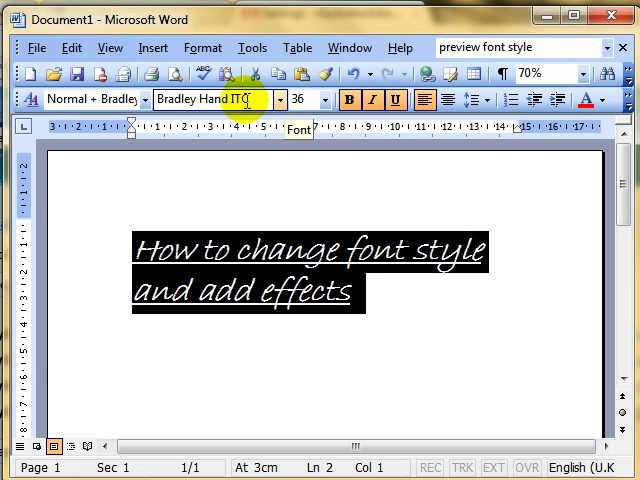
mouse_move(392, 98)
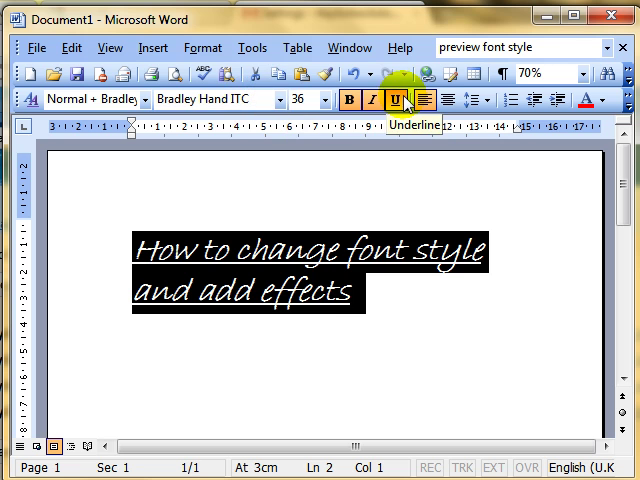
left_click(110, 48)
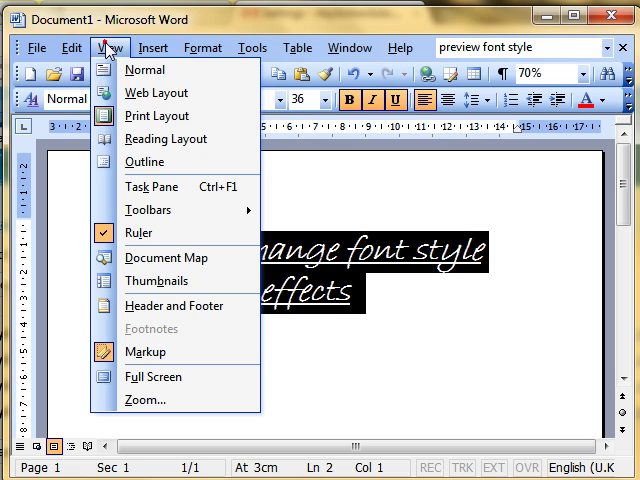
mouse_move(144, 160)
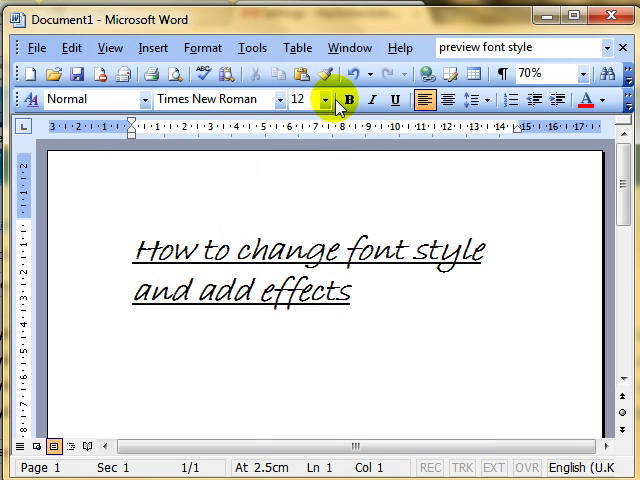
mouse_move(392, 100)
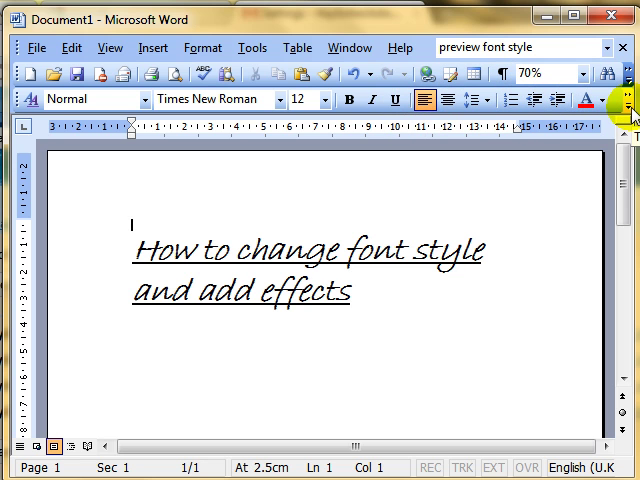
left_click(628, 100)
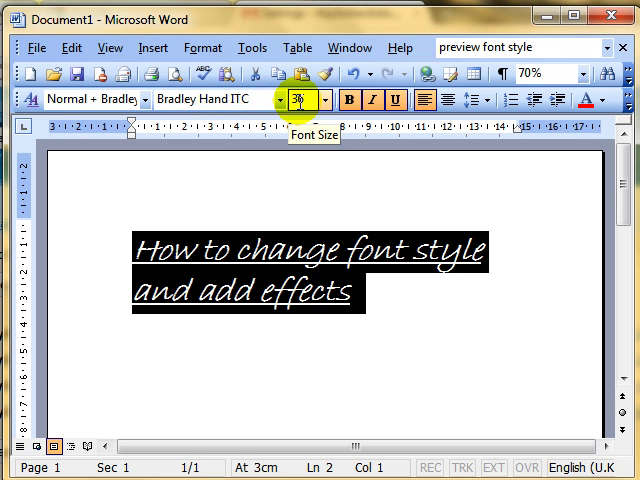
mouse_move(352, 98)
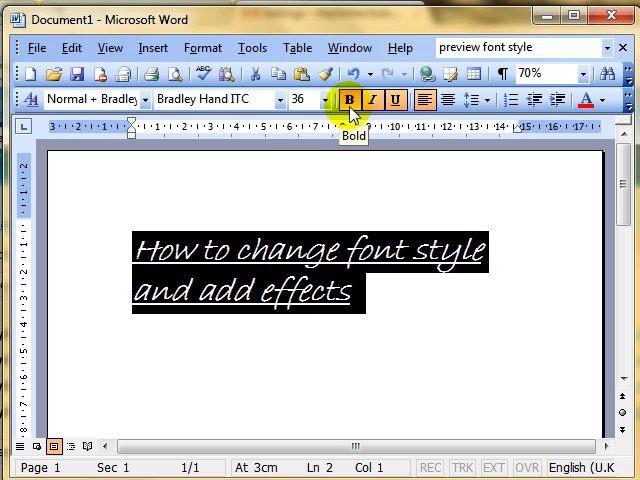
mouse_move(368, 100)
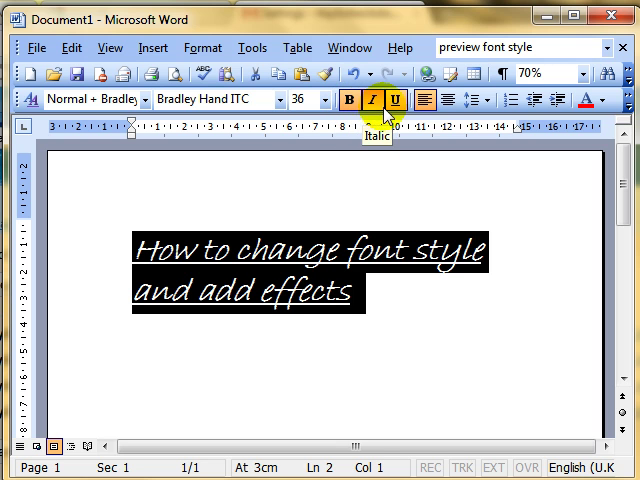
mouse_move(392, 98)
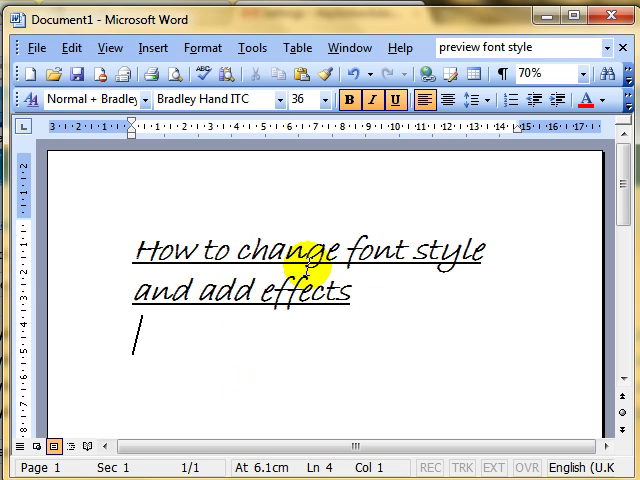
left_click_drag(200, 252, 350, 292)
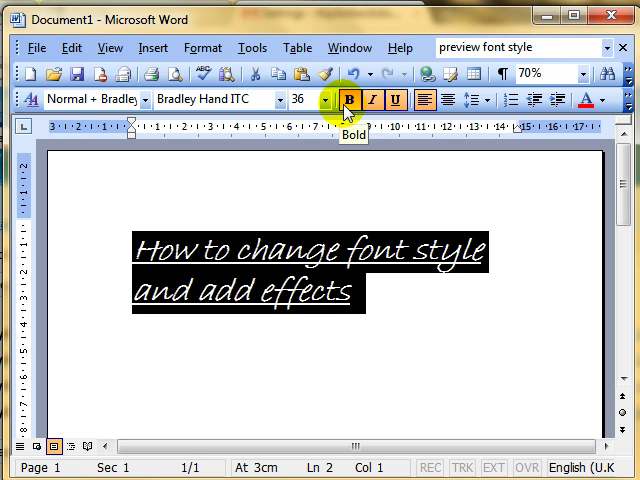
mouse_move(388, 100)
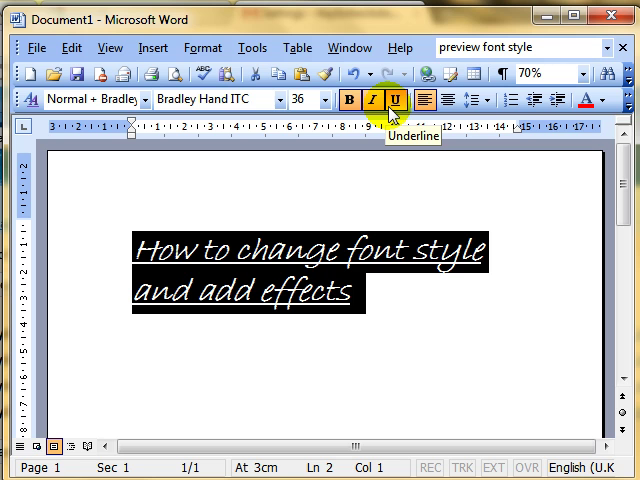
mouse_move(390, 100)
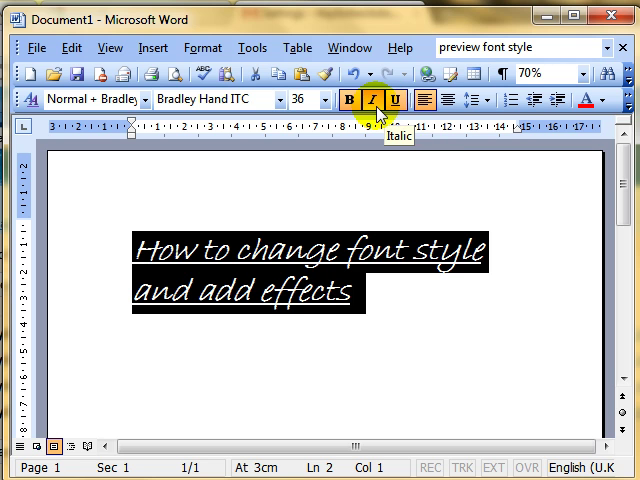
mouse_move(390, 98)
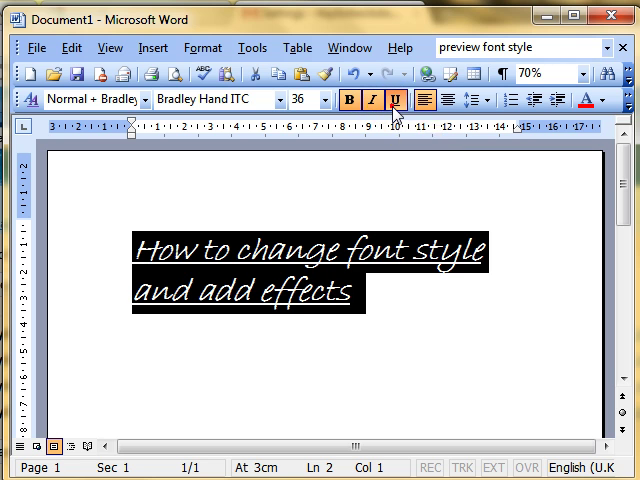
Step: Toggle the heading's underline off and on from the Formatting toolbar
left_click(392, 100)
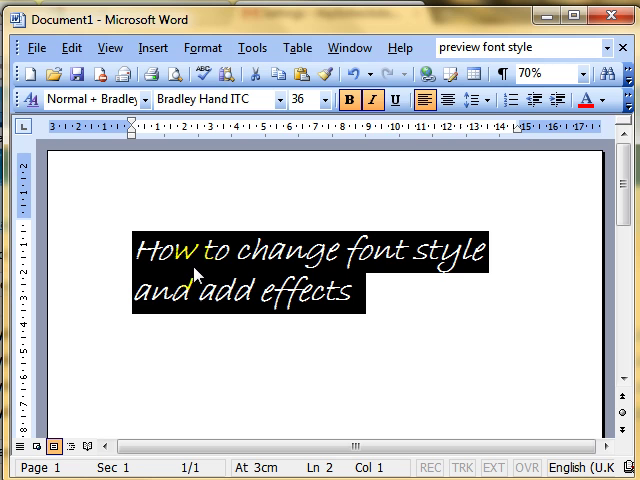
left_click(396, 100)
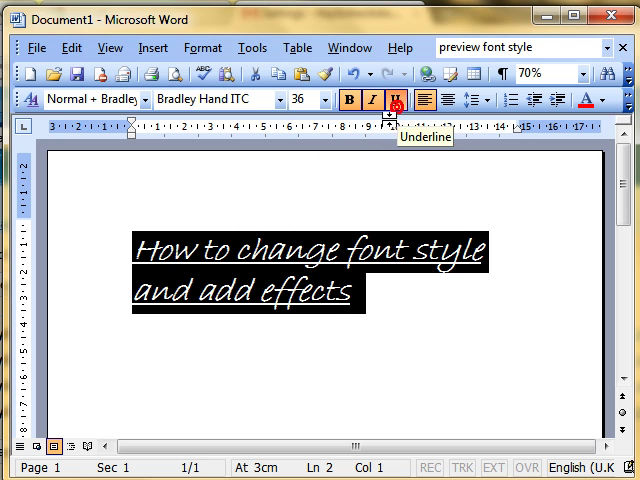
left_click(396, 100)
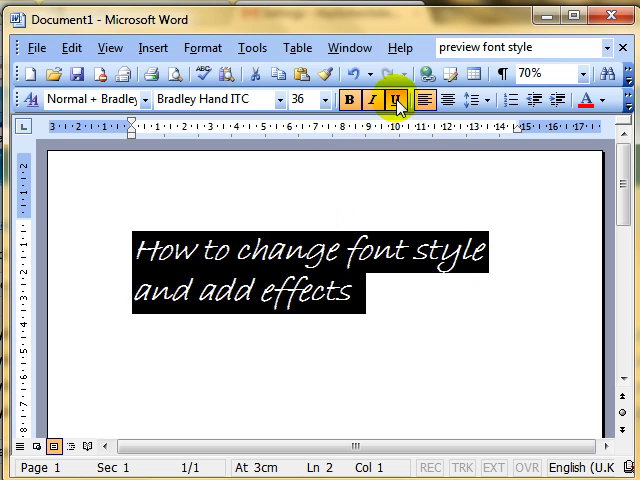
left_click(400, 100)
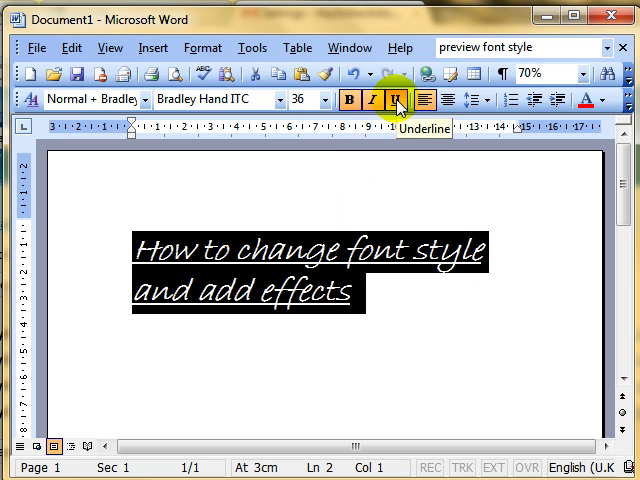
left_click(400, 100)
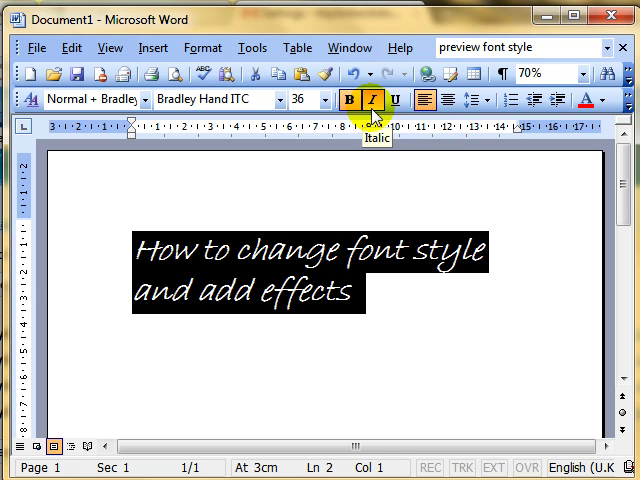
Step: Make the Bradley Hand ITC 36 pt heading italic, view it, and reselect it
left_click(376, 100)
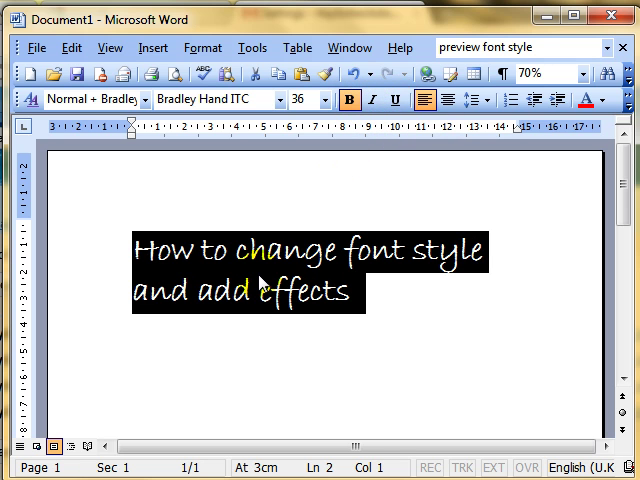
left_click(364, 100)
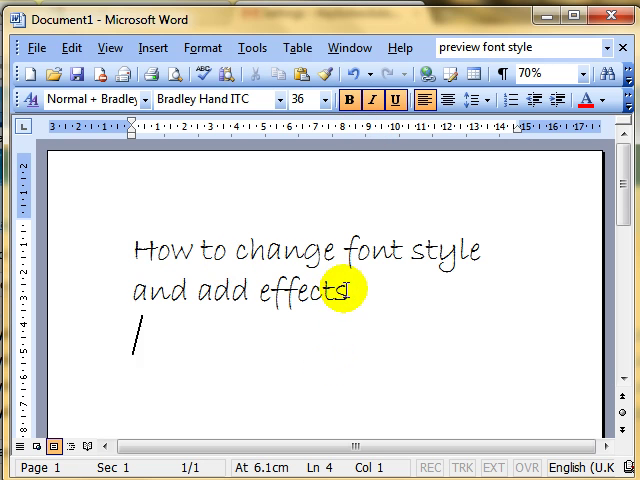
left_click(348, 100)
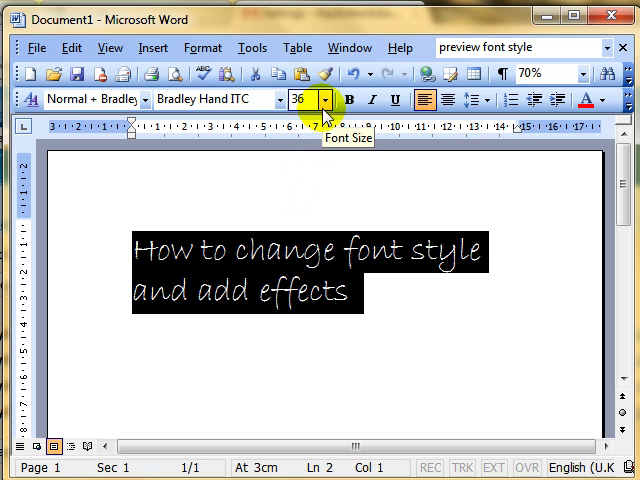
Step: Try the heading at 14 pt and then 26 pt from the Font Size list
left_click(326, 100)
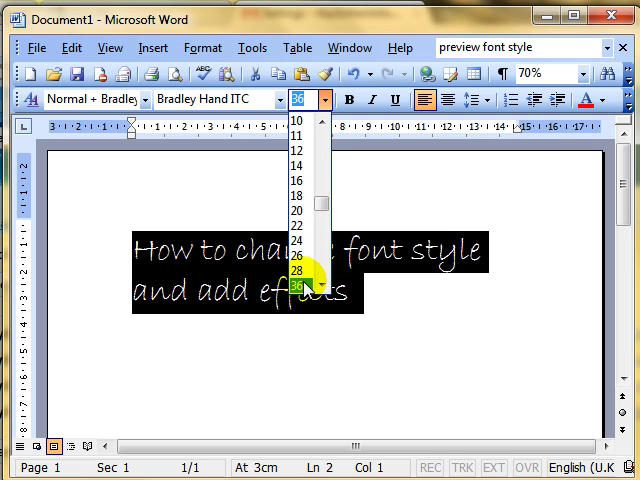
mouse_move(298, 188)
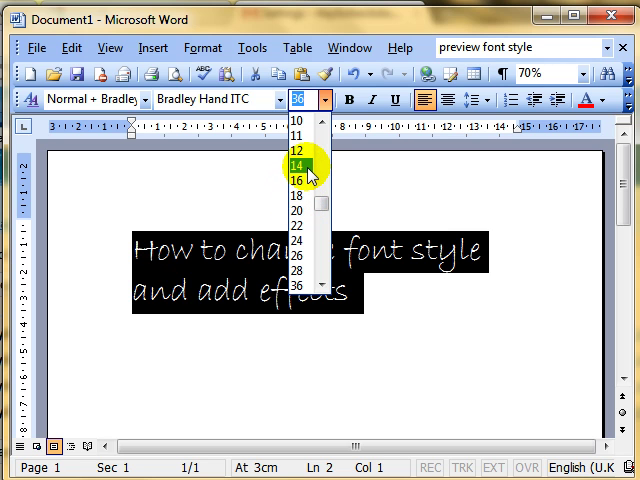
left_click(296, 164)
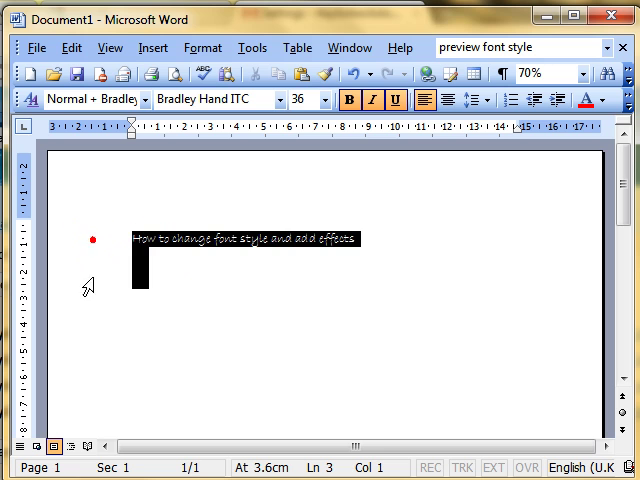
left_click(336, 100)
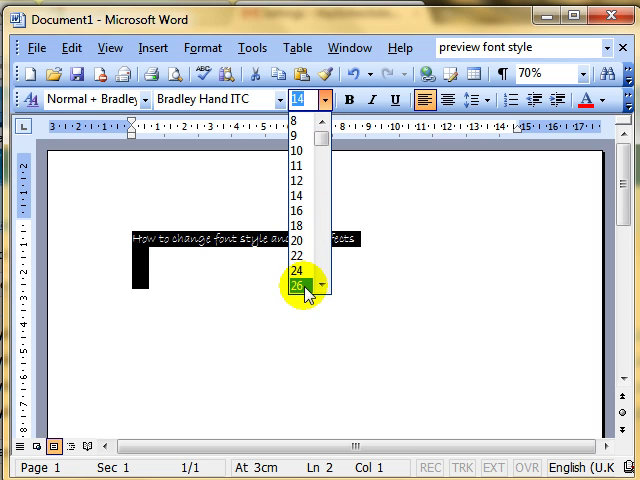
left_click(292, 288)
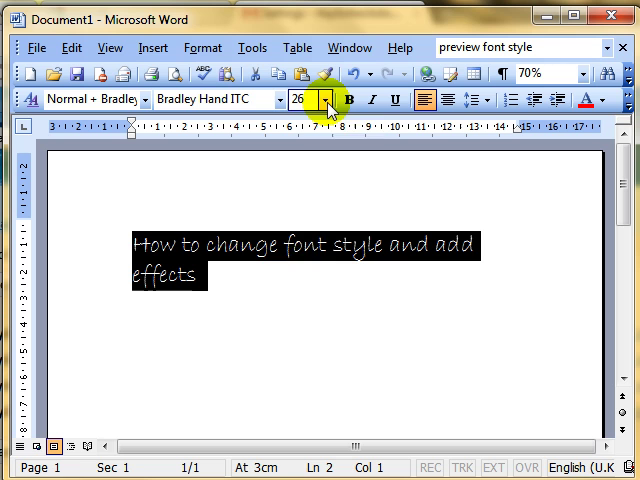
left_click(328, 100)
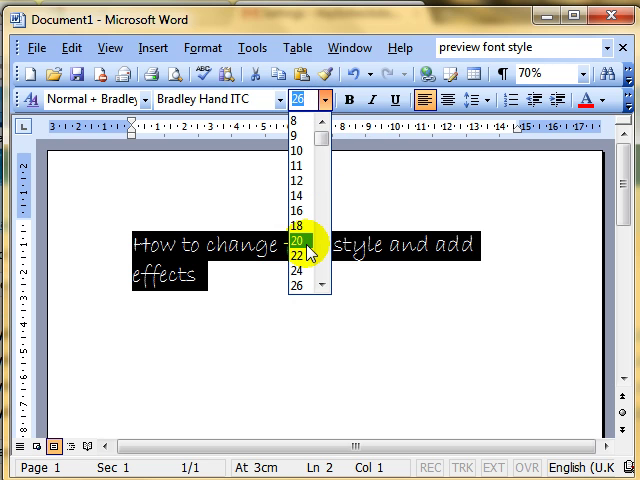
mouse_move(304, 268)
type("21")
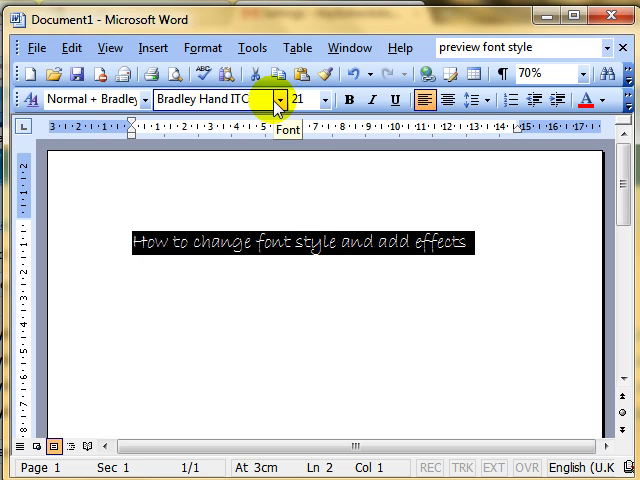
mouse_move(296, 252)
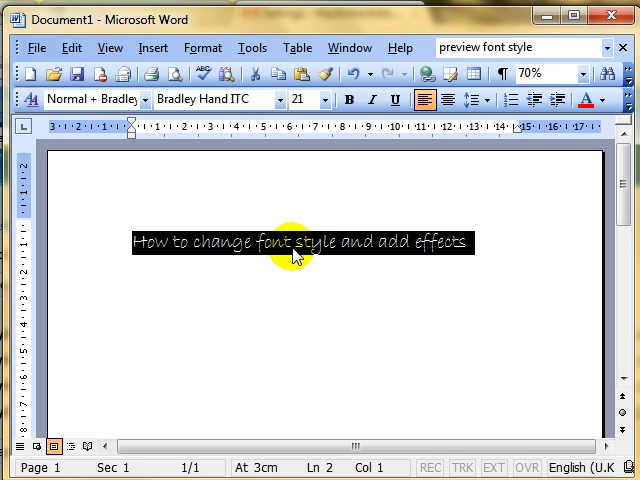
mouse_move(278, 246)
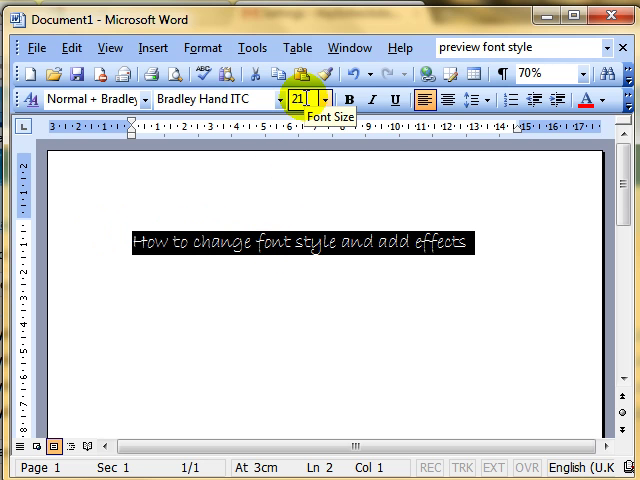
Step: Return the heading to 36 pt and reselect its text
left_click(324, 100)
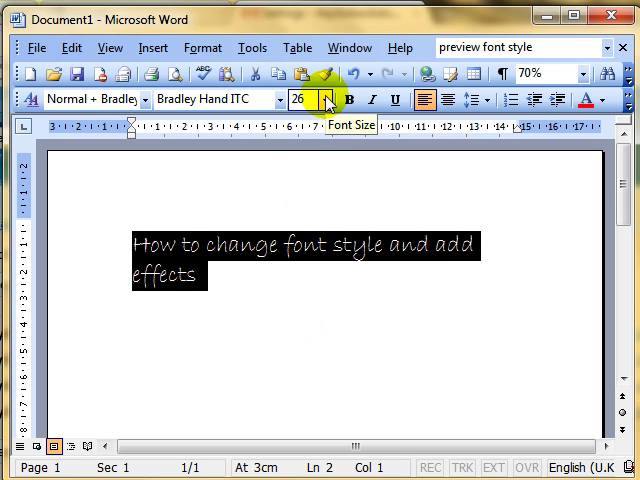
left_click(328, 100)
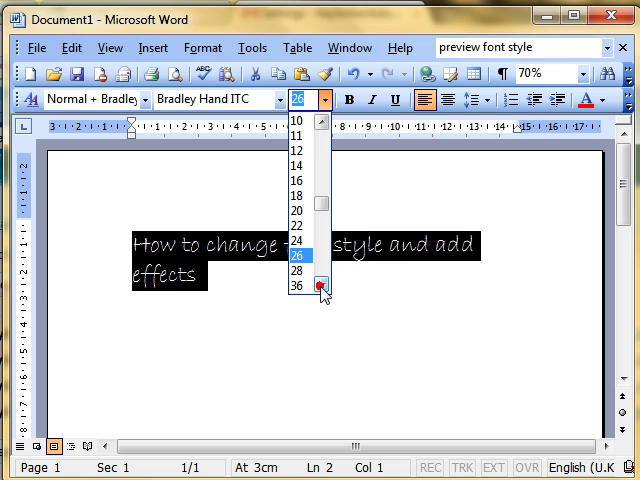
left_click(298, 280)
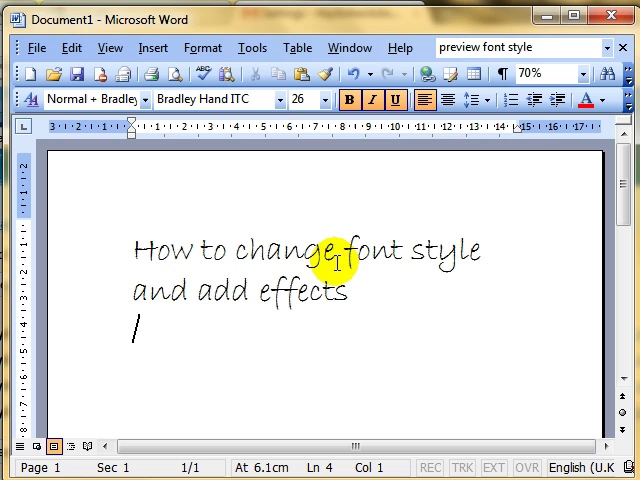
mouse_move(456, 130)
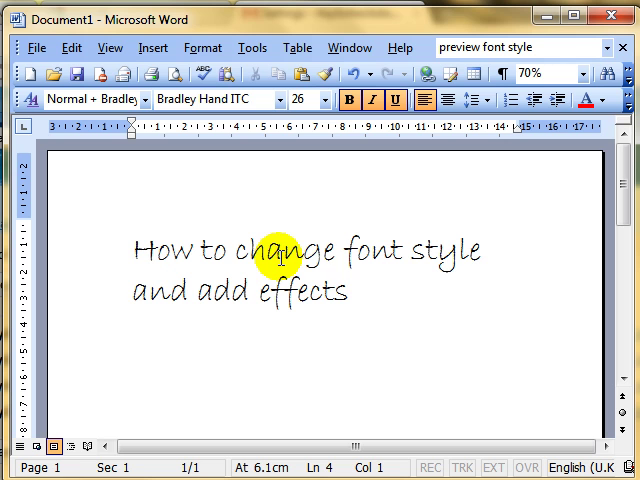
left_click(356, 294)
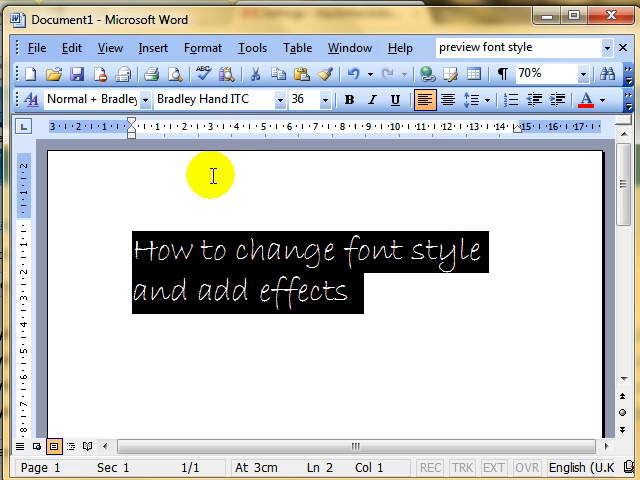
mouse_move(230, 236)
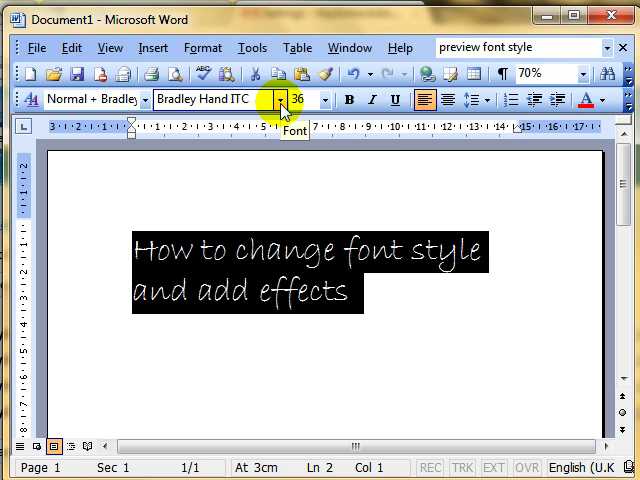
Step: Apply Courier New to the heading from the Font list, then select the font name for replacement
left_click(280, 100)
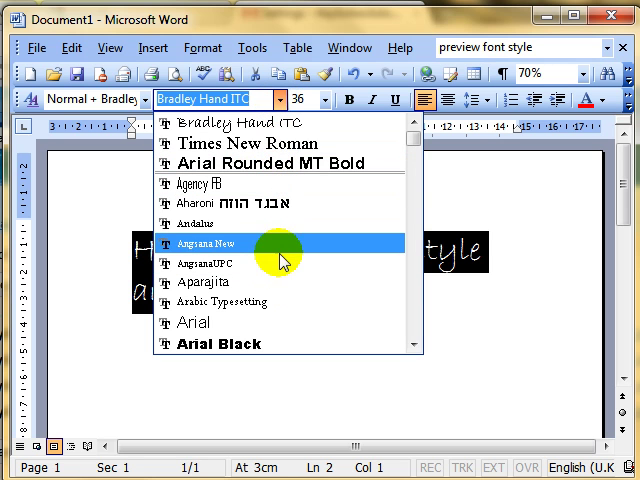
mouse_move(282, 184)
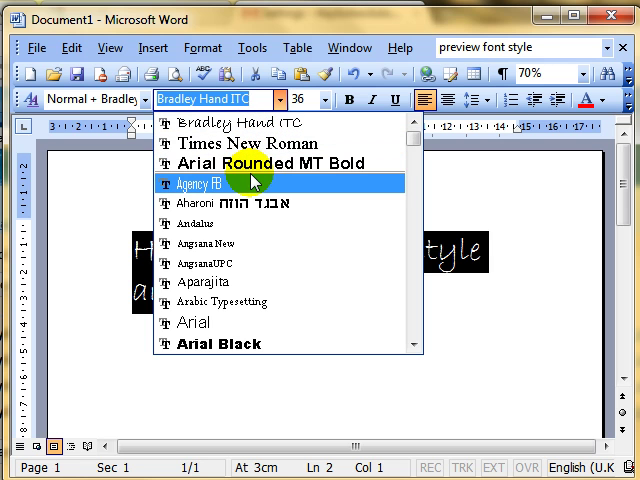
mouse_move(276, 204)
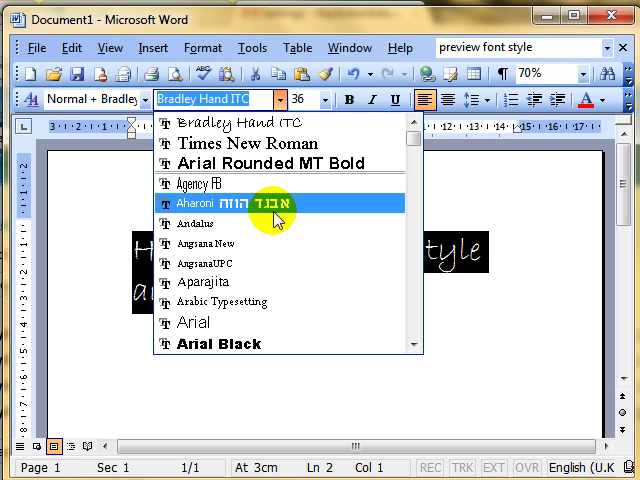
mouse_move(270, 184)
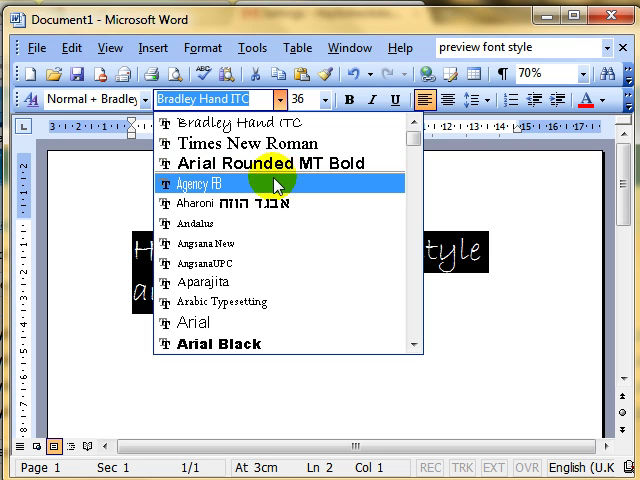
mouse_move(284, 264)
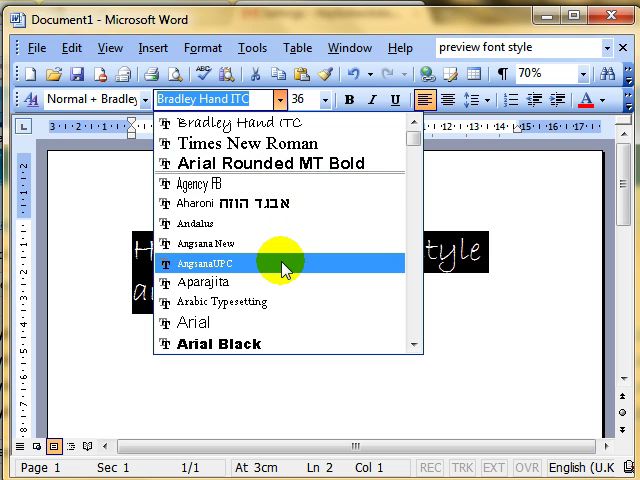
mouse_move(260, 144)
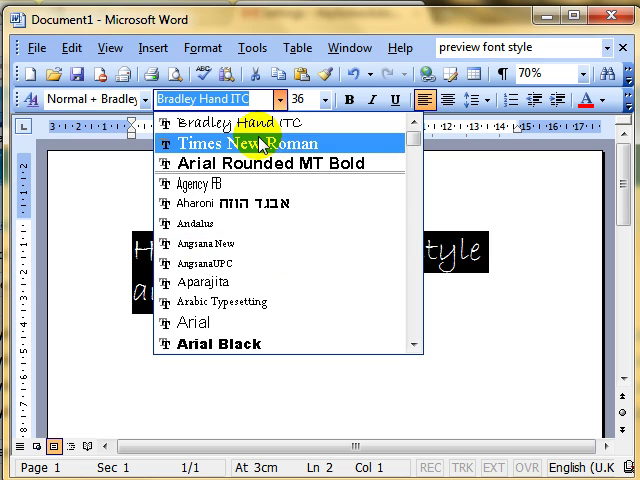
mouse_move(256, 164)
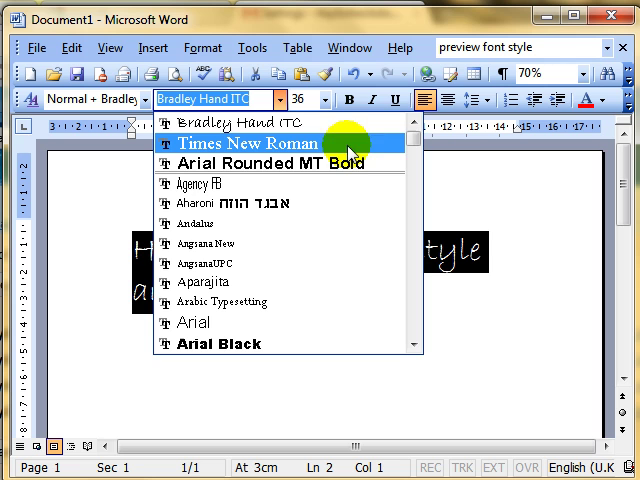
mouse_move(416, 190)
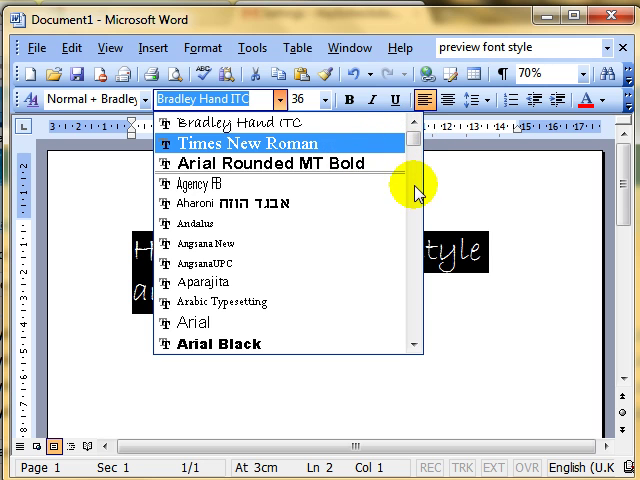
scroll("down", 3)
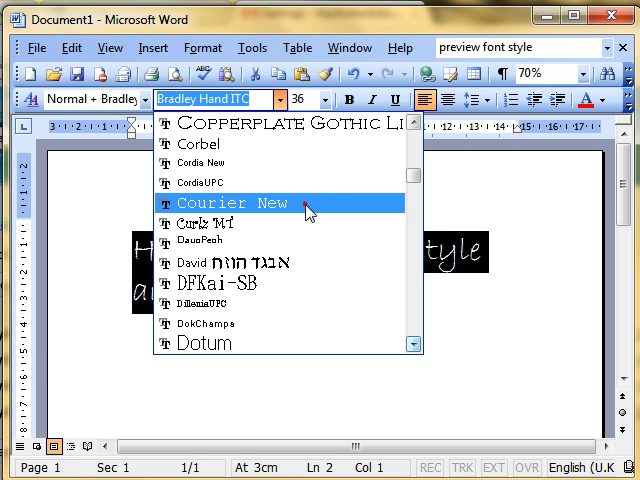
left_click(236, 204)
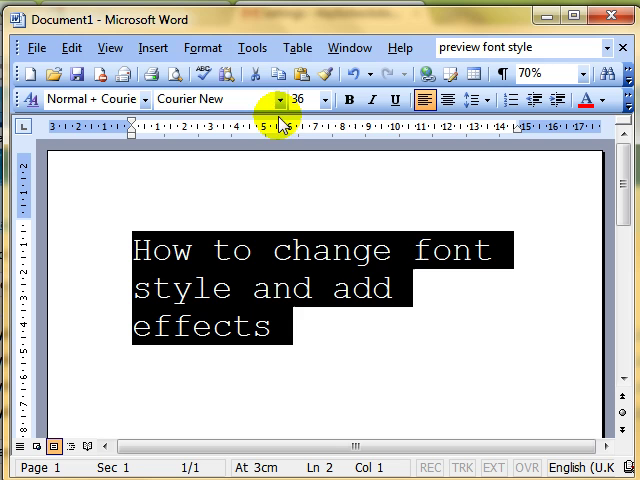
left_click(278, 100)
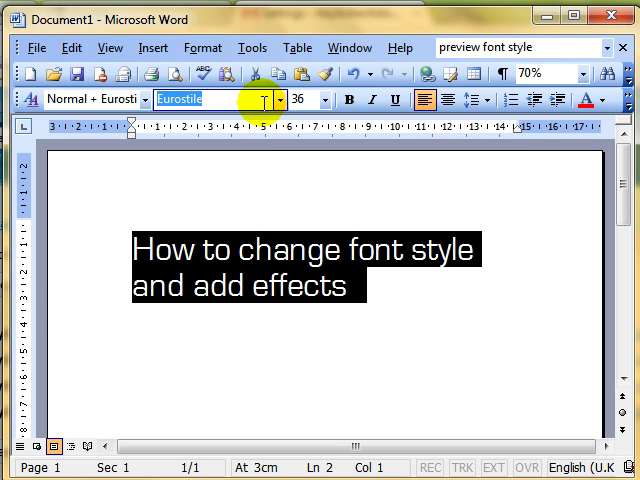
Step: Set the heading's font by name to Courier New, then Comic Sans MS
type("Courier New")
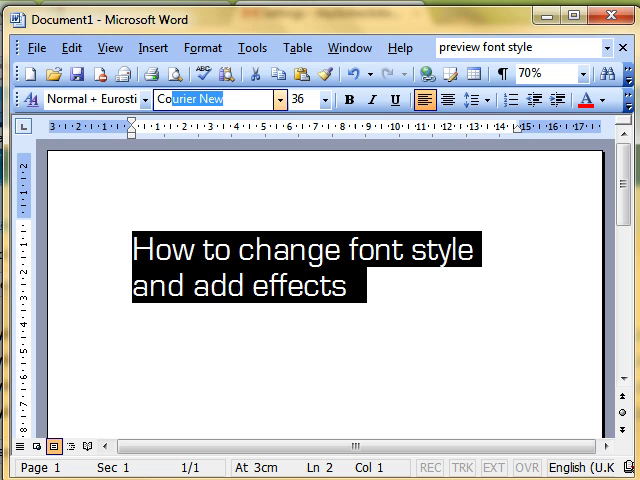
type("Comic Sans MS")
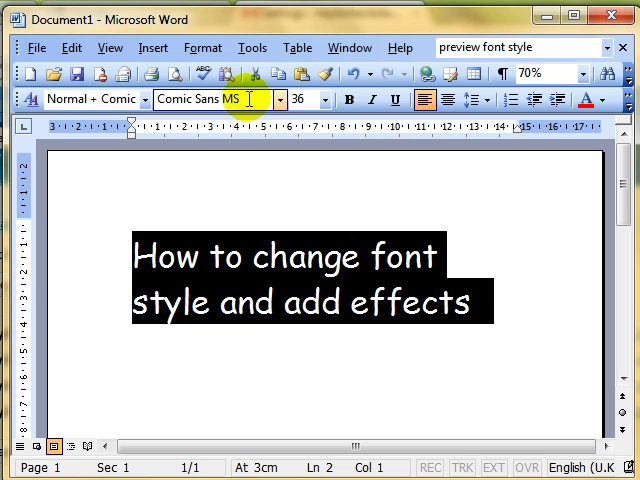
mouse_move(290, 100)
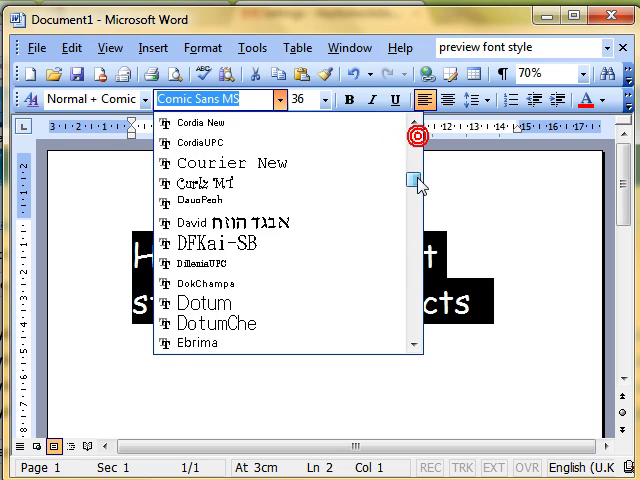
scroll("down", 3)
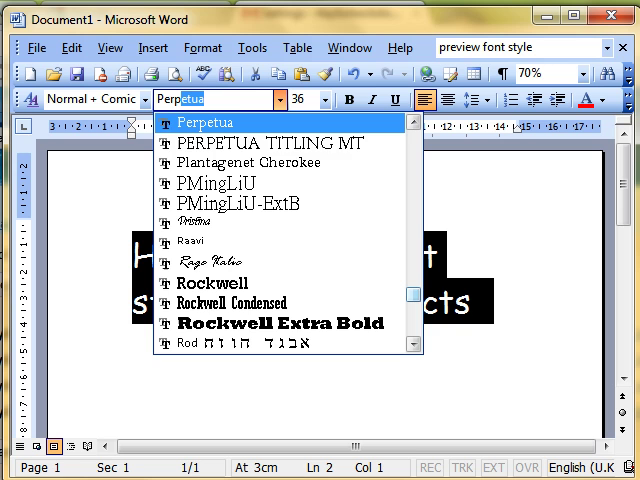
mouse_move(224, 122)
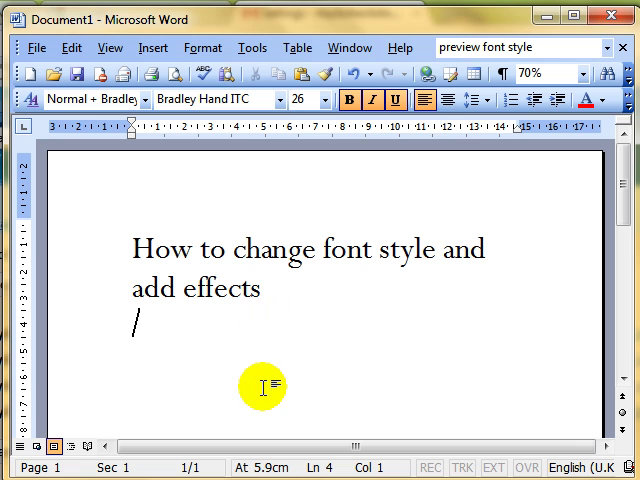
mouse_move(240, 308)
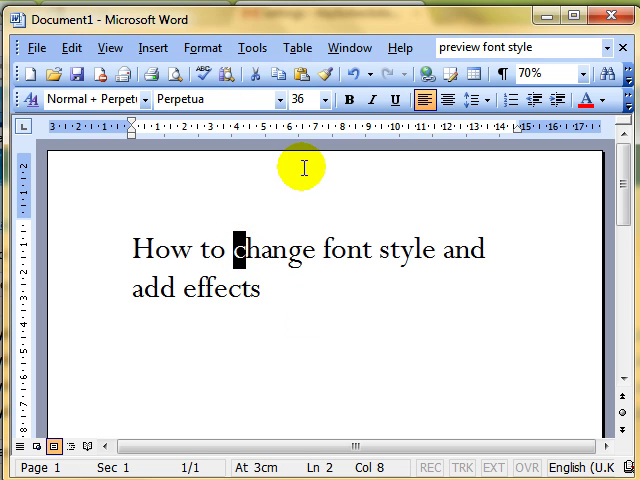
Step: Enlarge the letter C of Change, then target 'add effects' for a different font
left_click(332, 100)
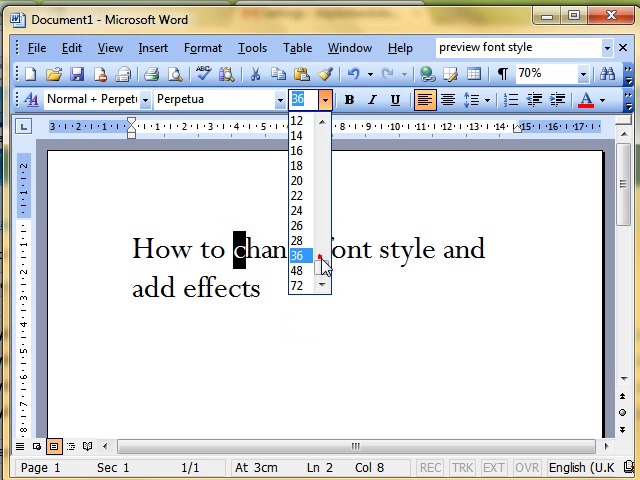
left_click(304, 292)
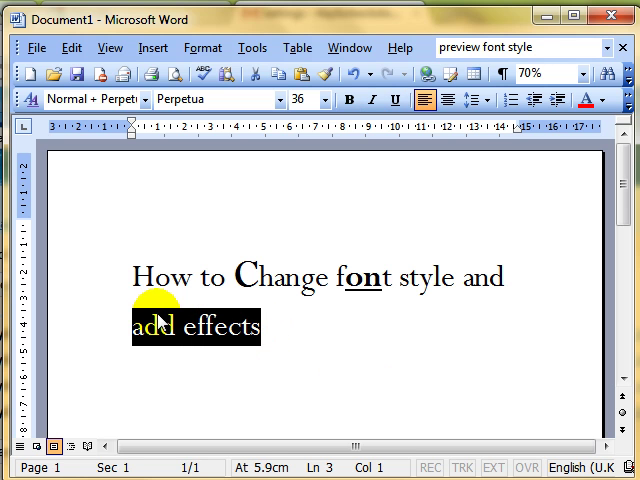
left_click(280, 100)
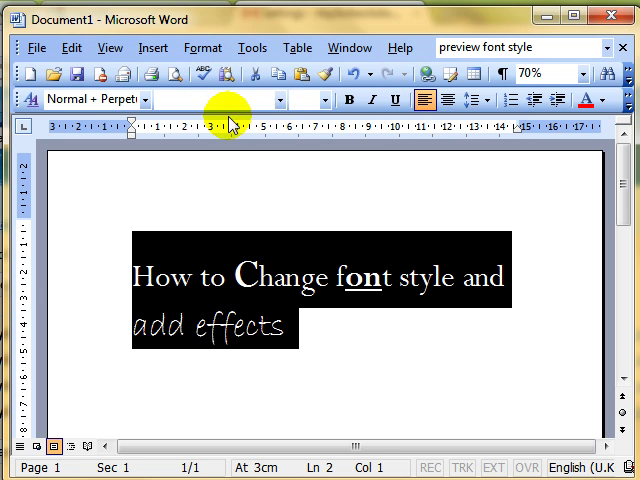
mouse_move(308, 100)
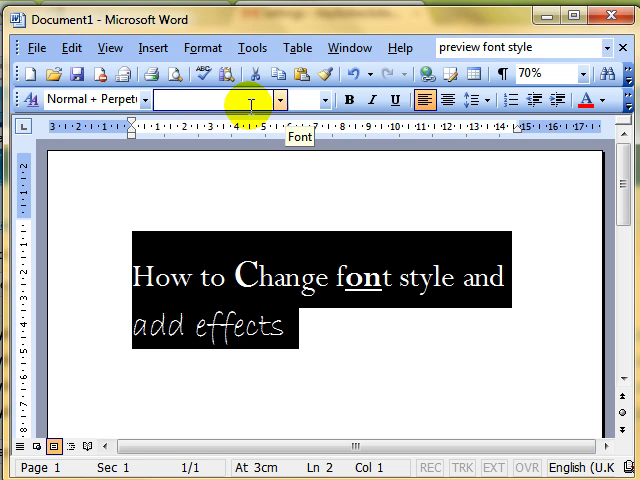
mouse_move(224, 344)
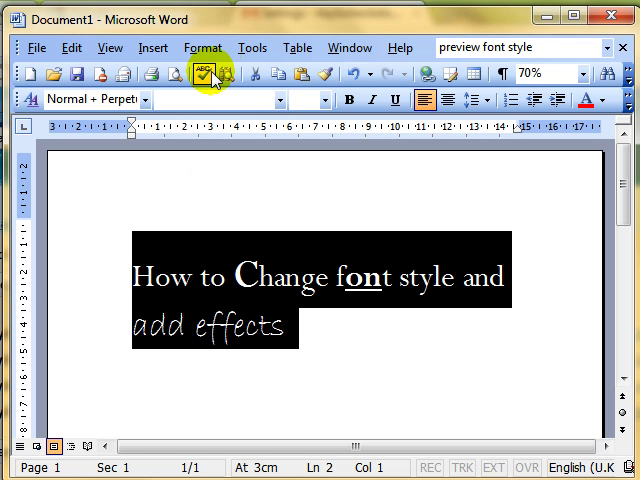
Step: Apply Tunga bold italic at a small size via Format > Font
left_click(204, 48)
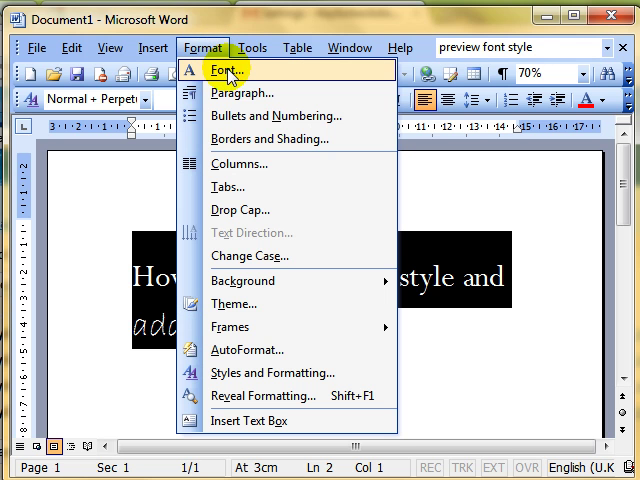
left_click(226, 68)
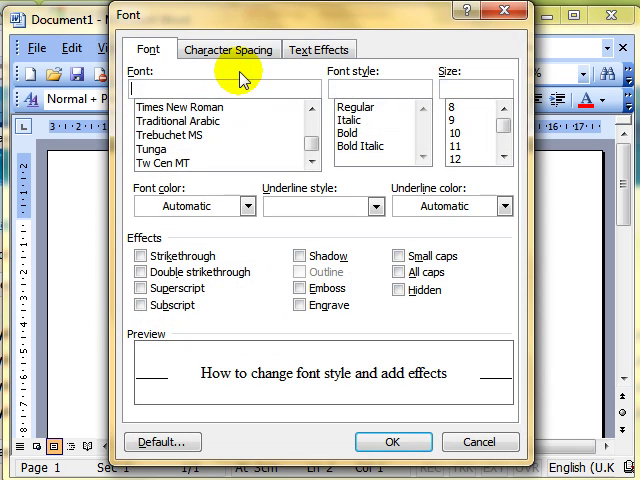
mouse_move(178, 162)
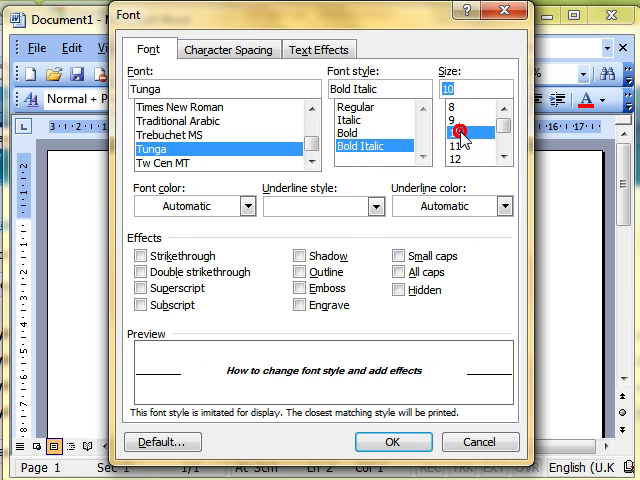
left_click(392, 440)
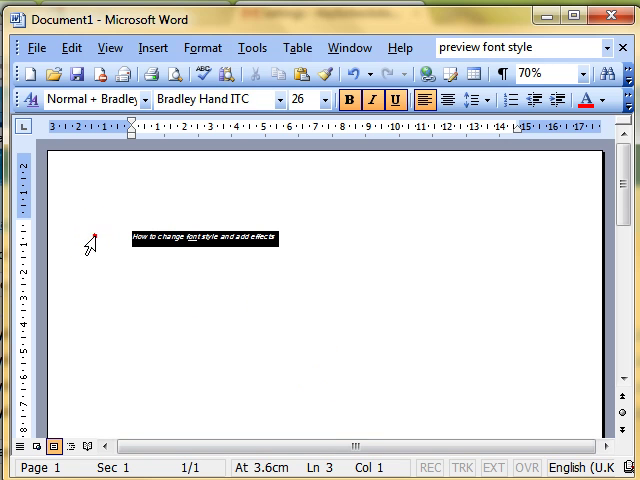
Step: Reformat the heading as italic Times New Roman via Format > Font
left_click(202, 48)
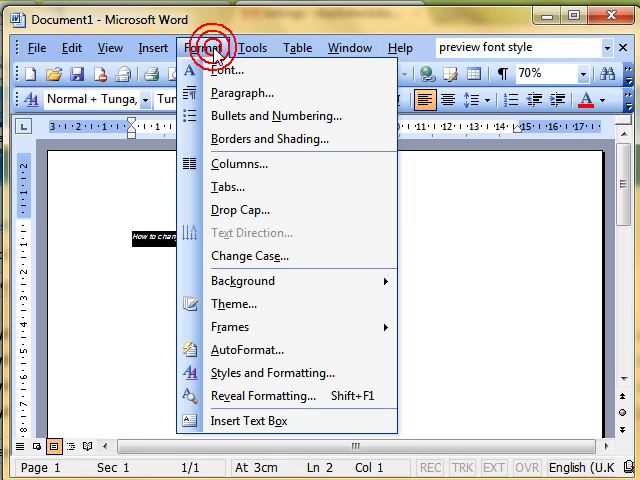
left_click(226, 68)
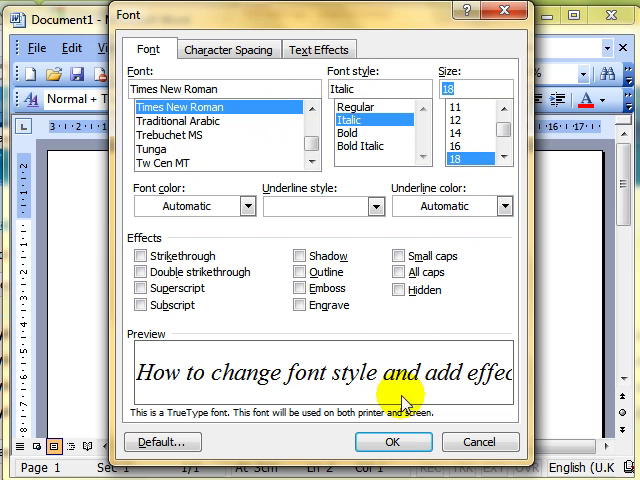
left_click(392, 442)
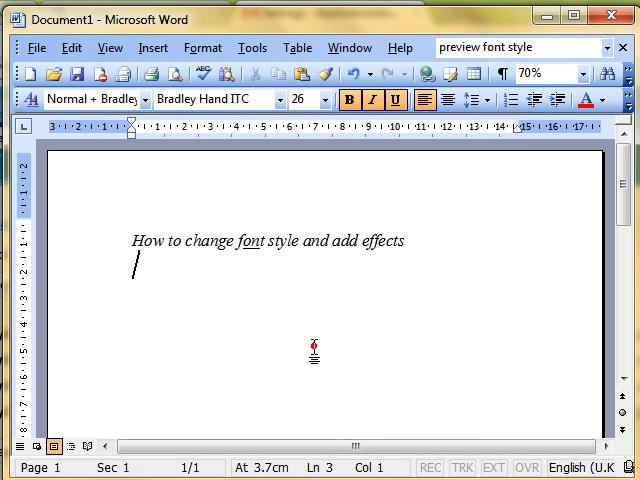
mouse_move(312, 344)
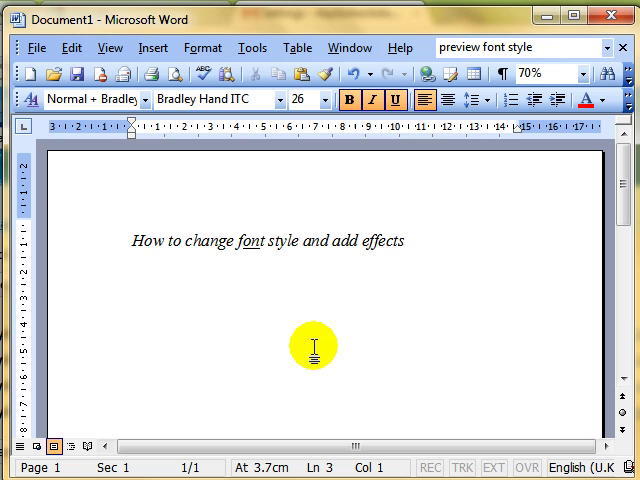